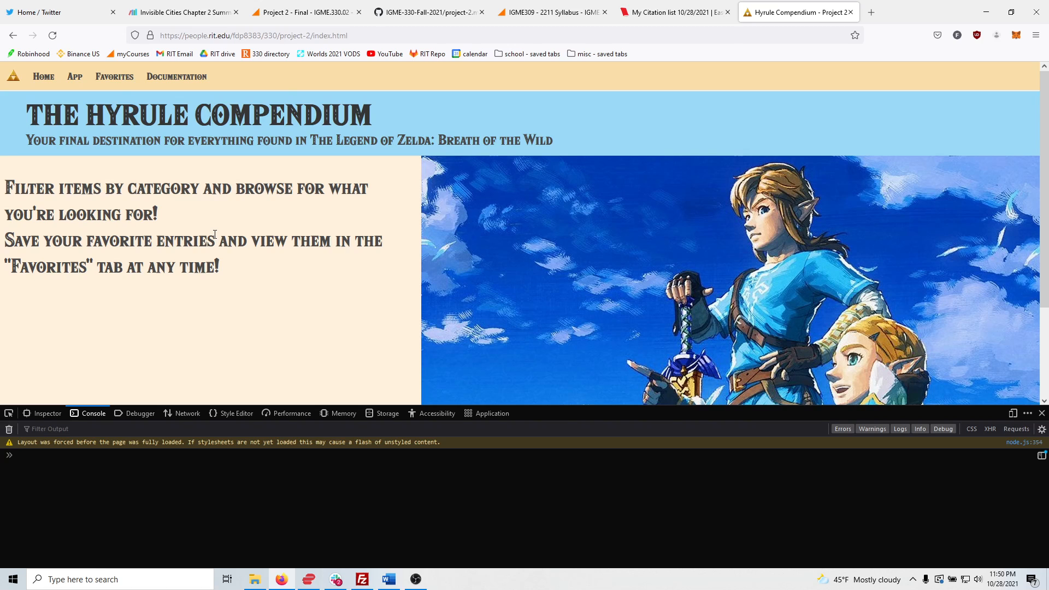
Step: On the App page's Equipment list, save Ancient Battle Axe+ and Ancient Bladesaw as favorites, count 1 each
scroll("down", 3)
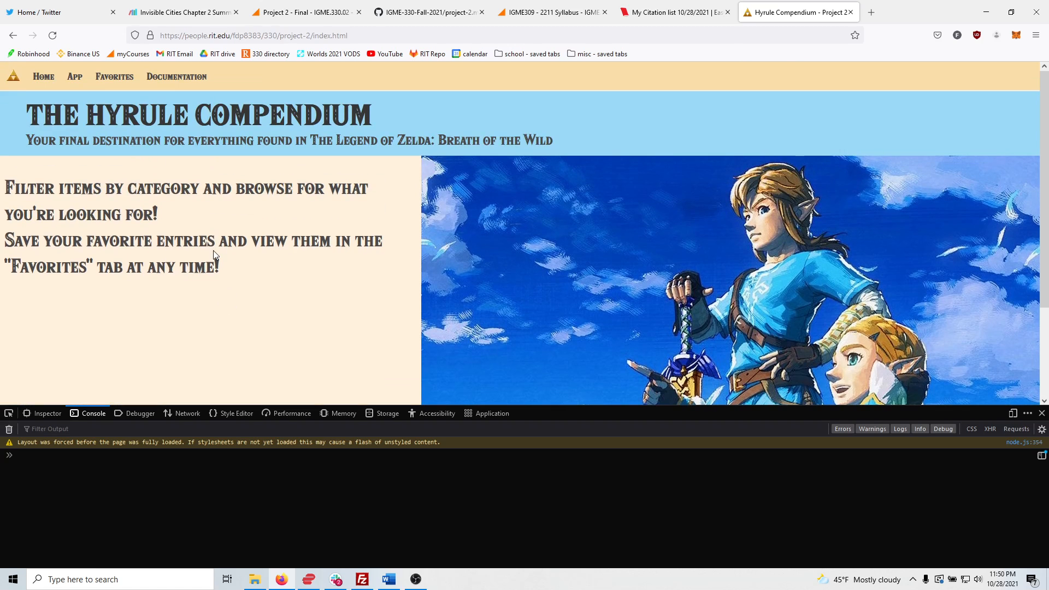
mouse_move(277, 269)
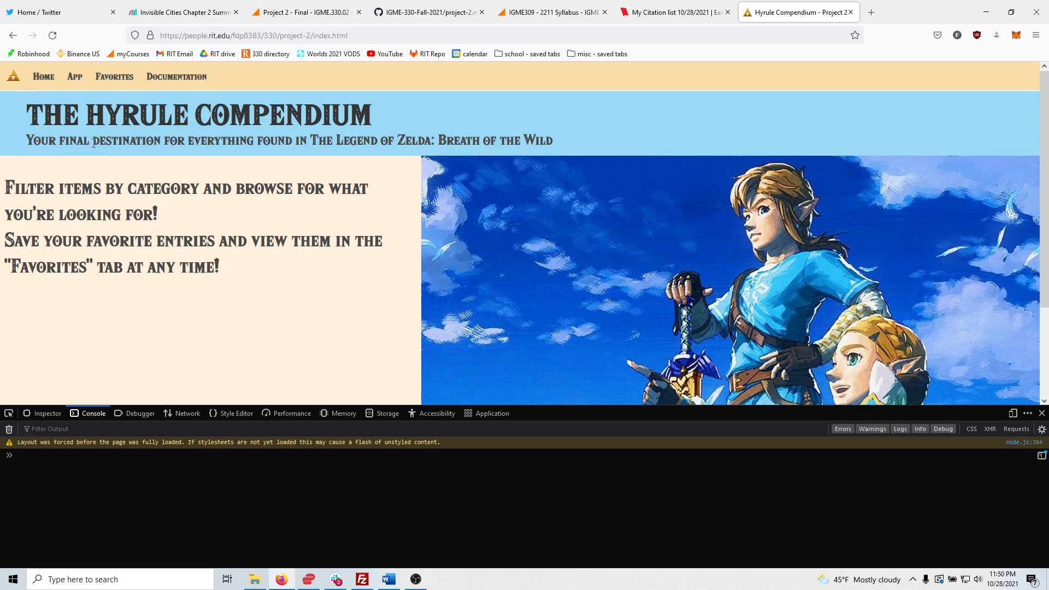
mouse_move(176, 77)
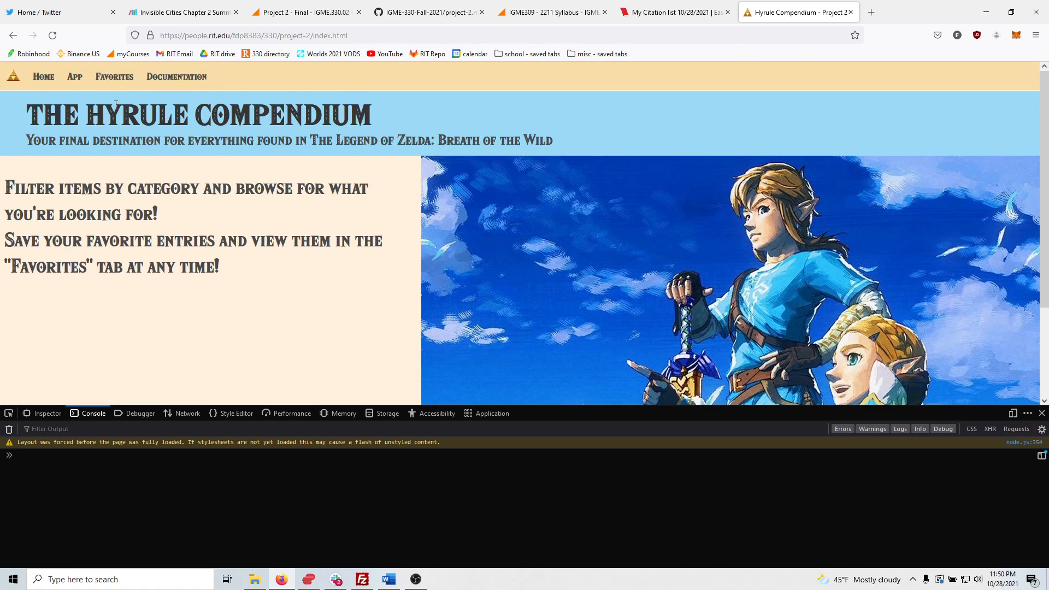
left_click(75, 76)
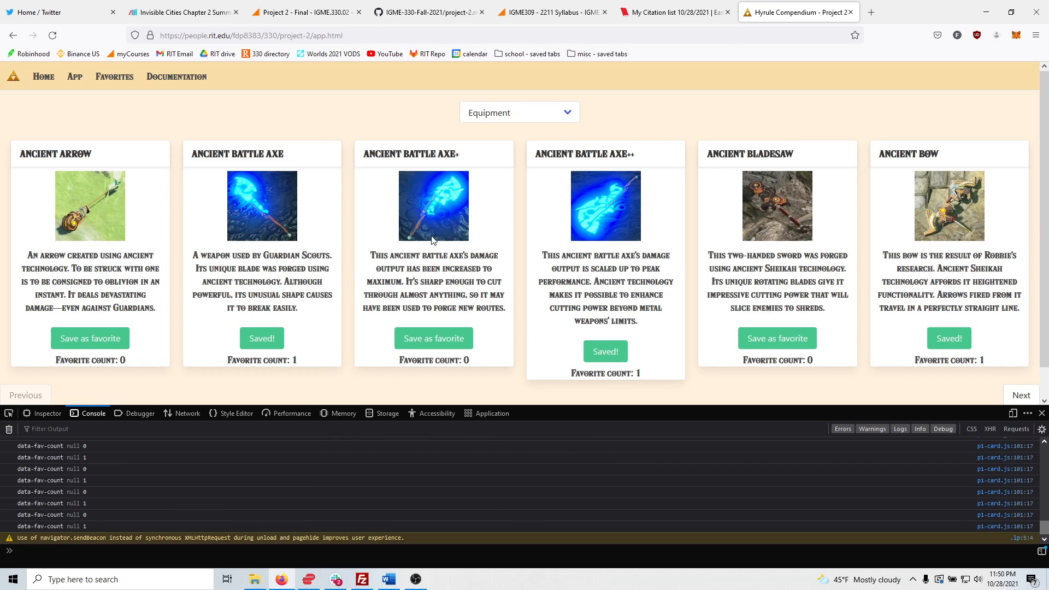
mouse_move(493, 119)
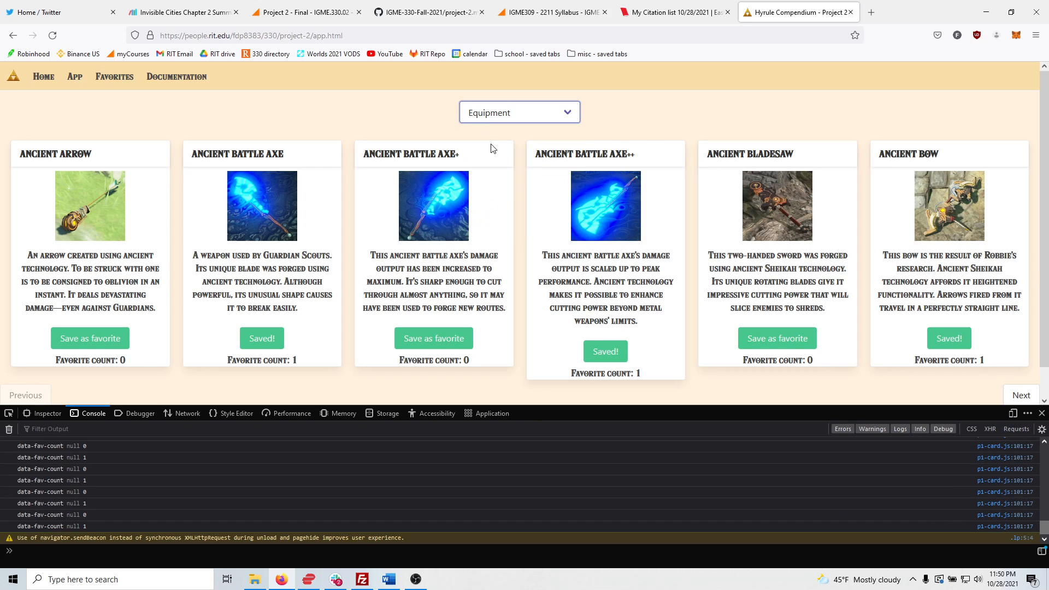
left_click(434, 337)
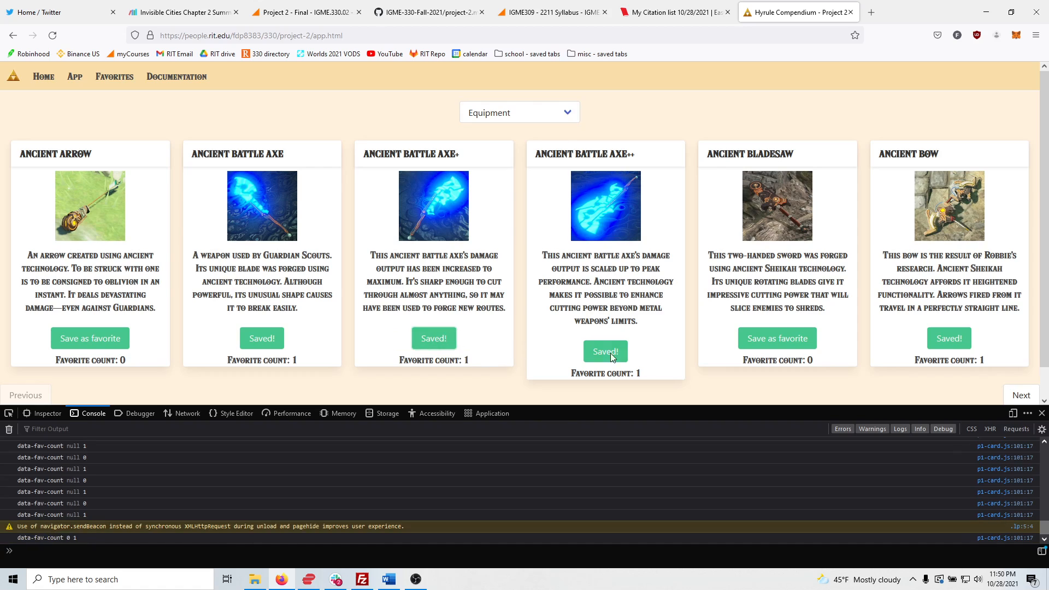
mouse_move(868, 268)
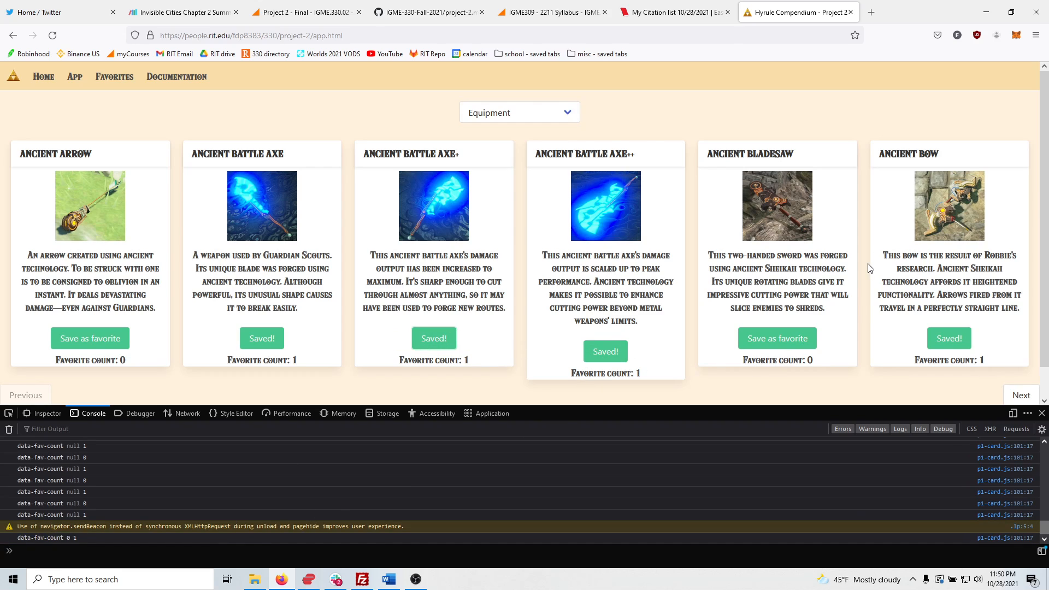
left_click(777, 338)
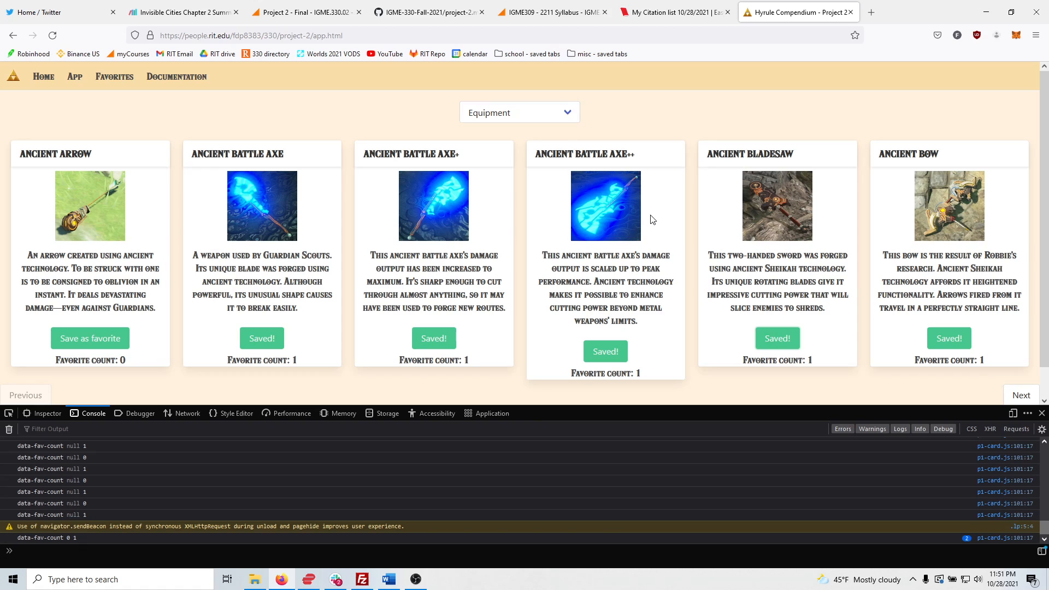
mouse_move(643, 234)
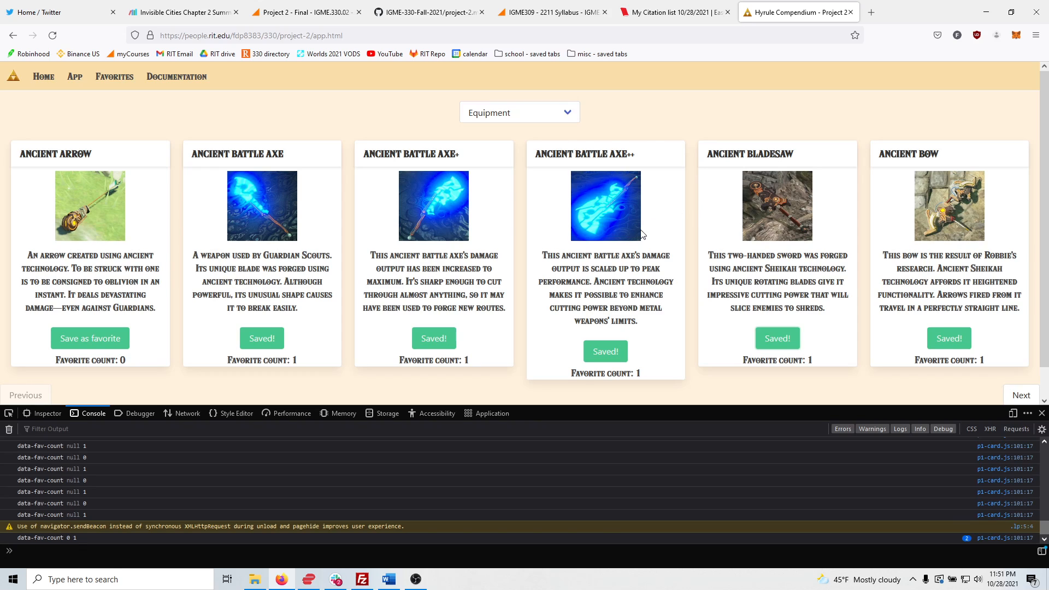
Step: Filter to Treasure, save Ore Deposit as a favorite, then view the Favorites page
left_click(518, 111)
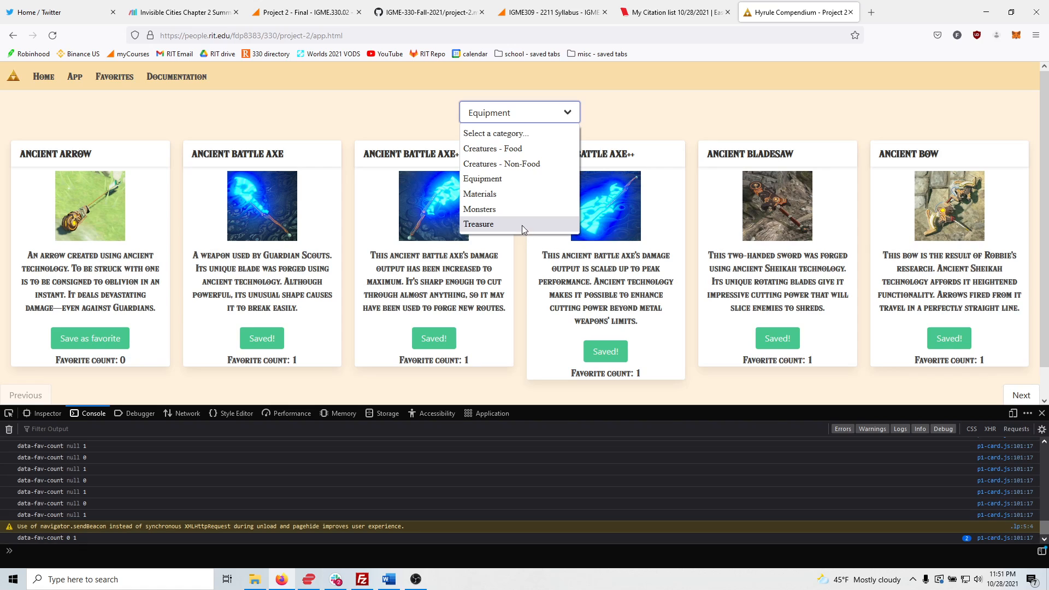
mouse_move(523, 231)
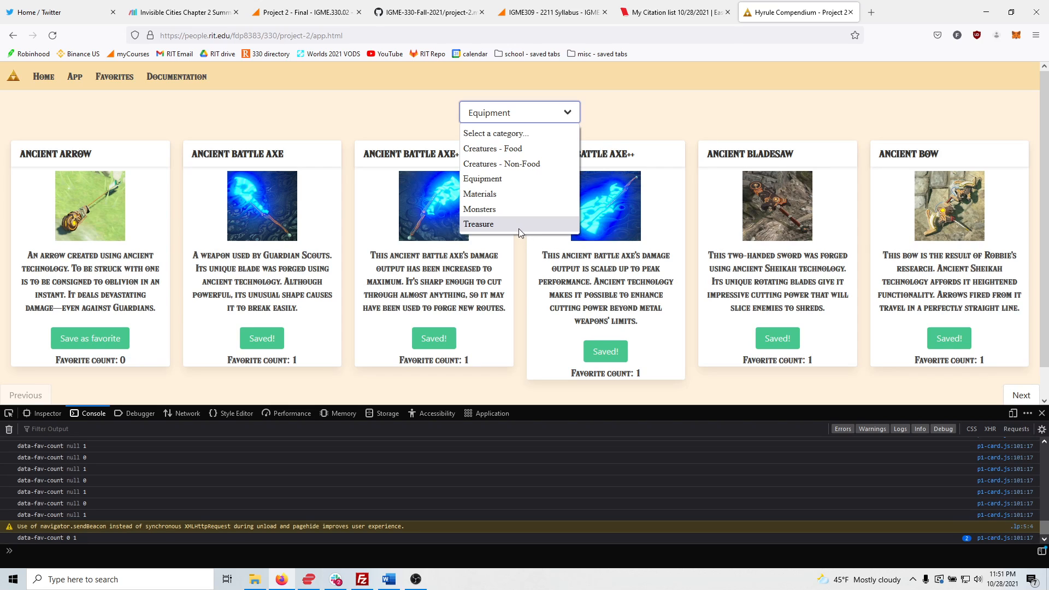
left_click(477, 224)
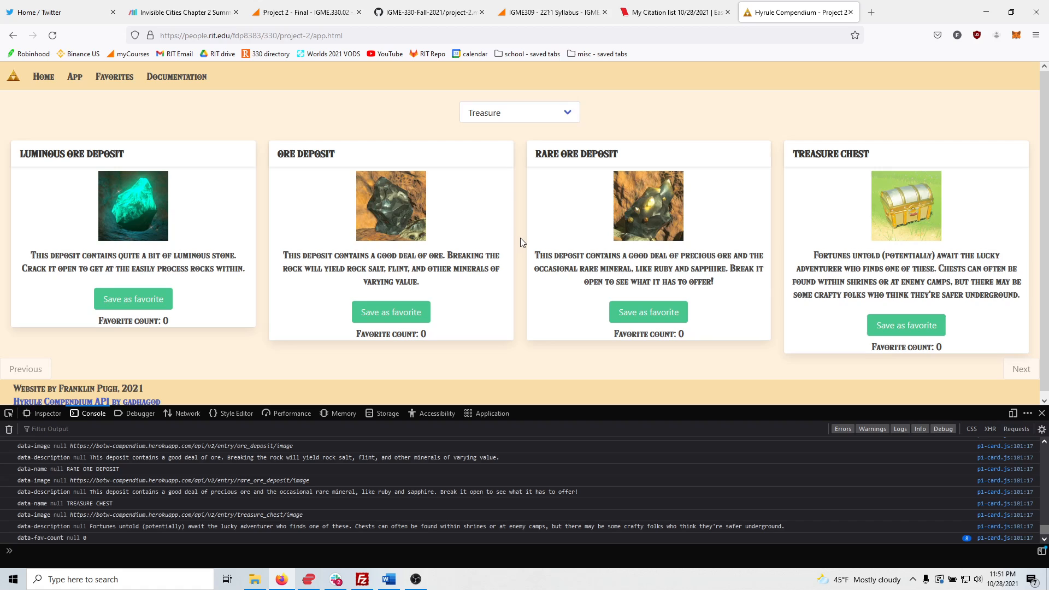
mouse_move(518, 238)
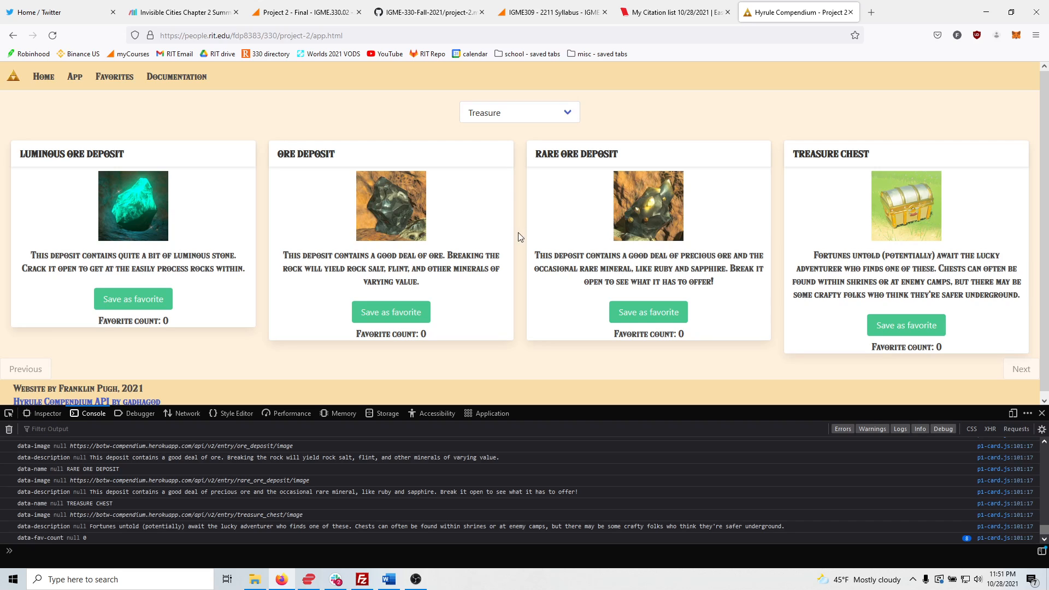
left_click(391, 311)
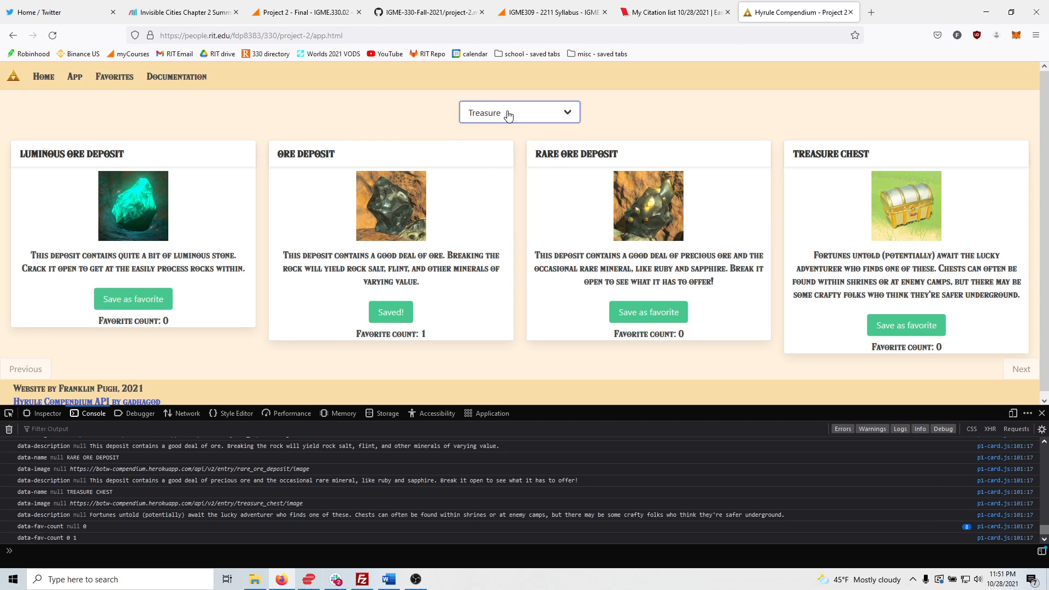
left_click(113, 77)
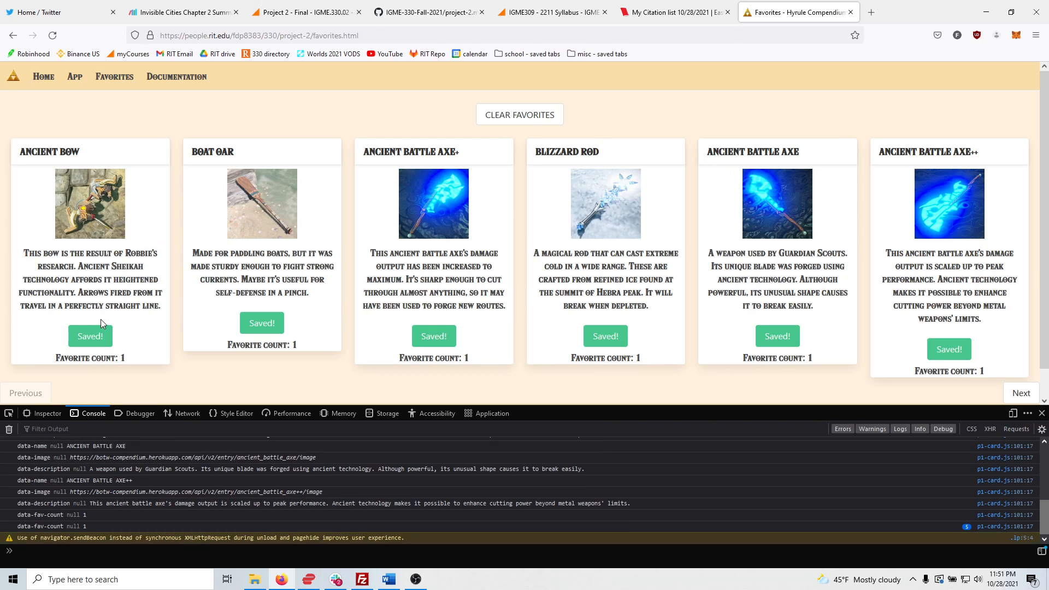
Step: Unfavorite Ancient Bow and page forward to the favorites page holding Ancient Bladesaw
left_click(90, 330)
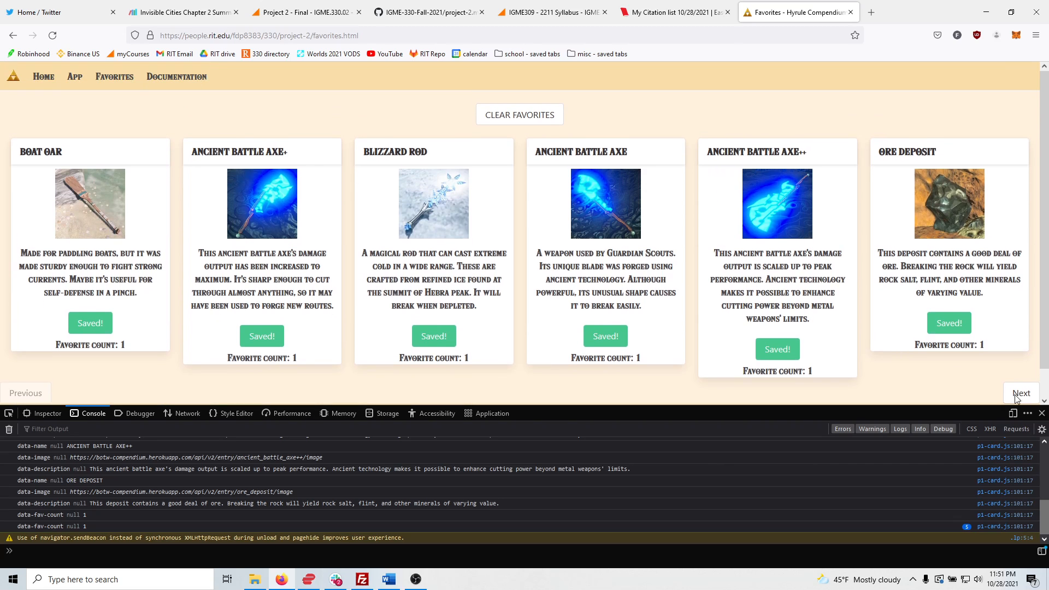
left_click(1020, 392)
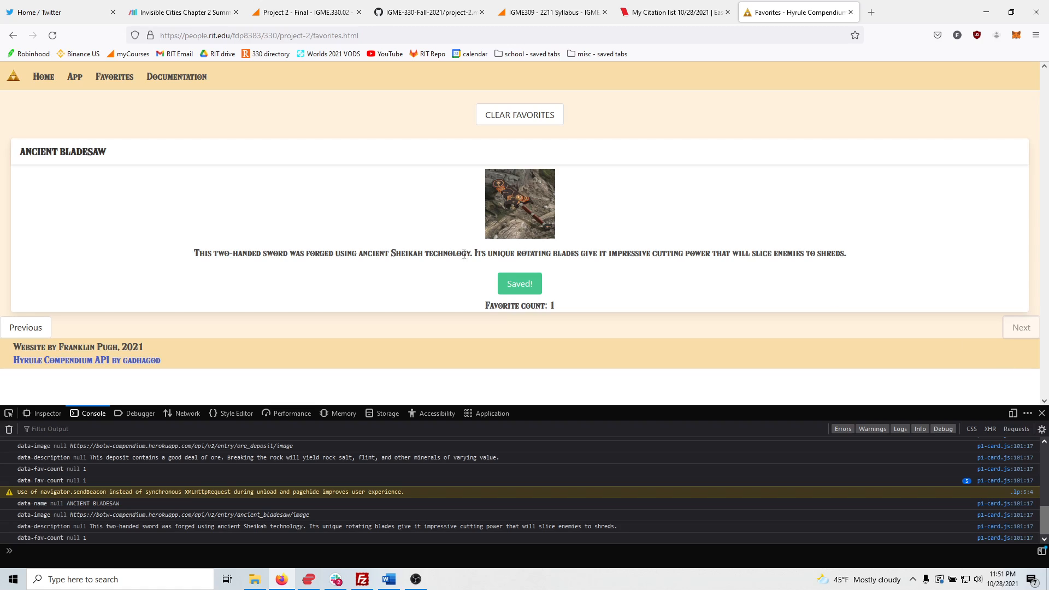
mouse_move(748, 139)
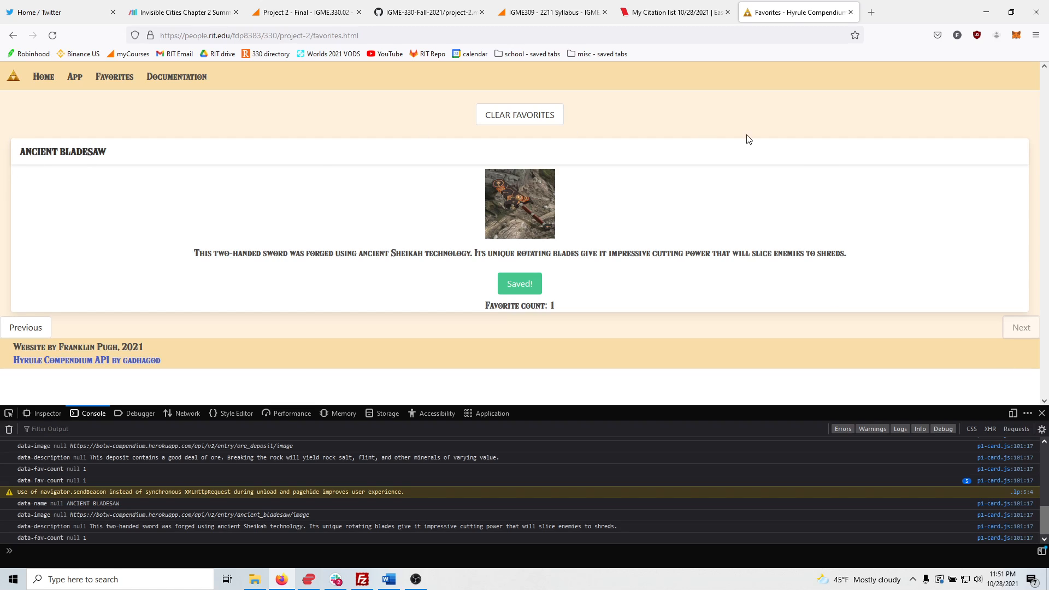
mouse_move(391, 178)
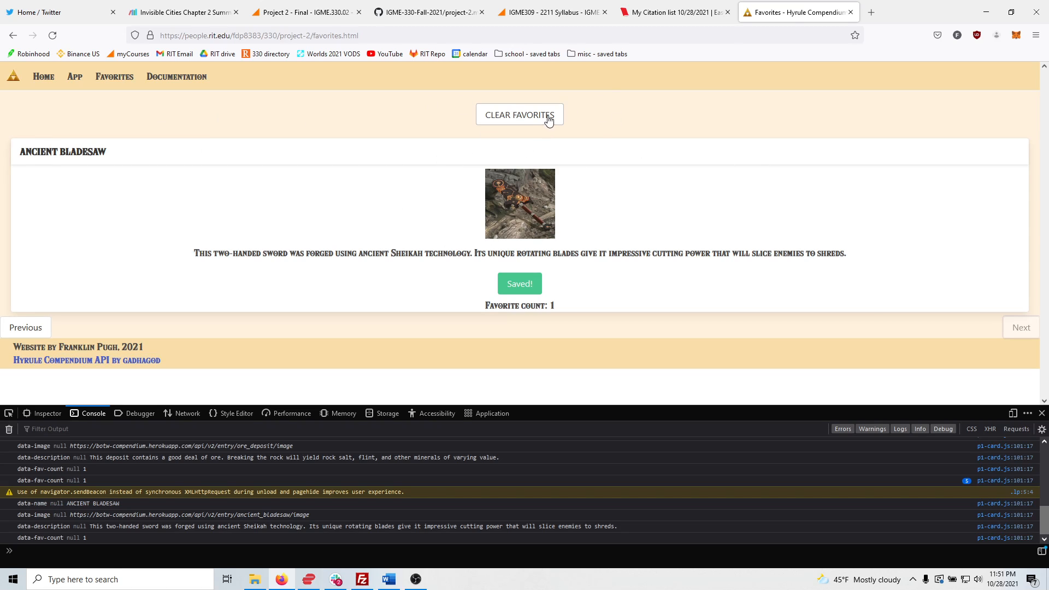
Step: Clear all favorites, return to the Treasure list and save Rare Ore Deposit with count 1
left_click(520, 115)
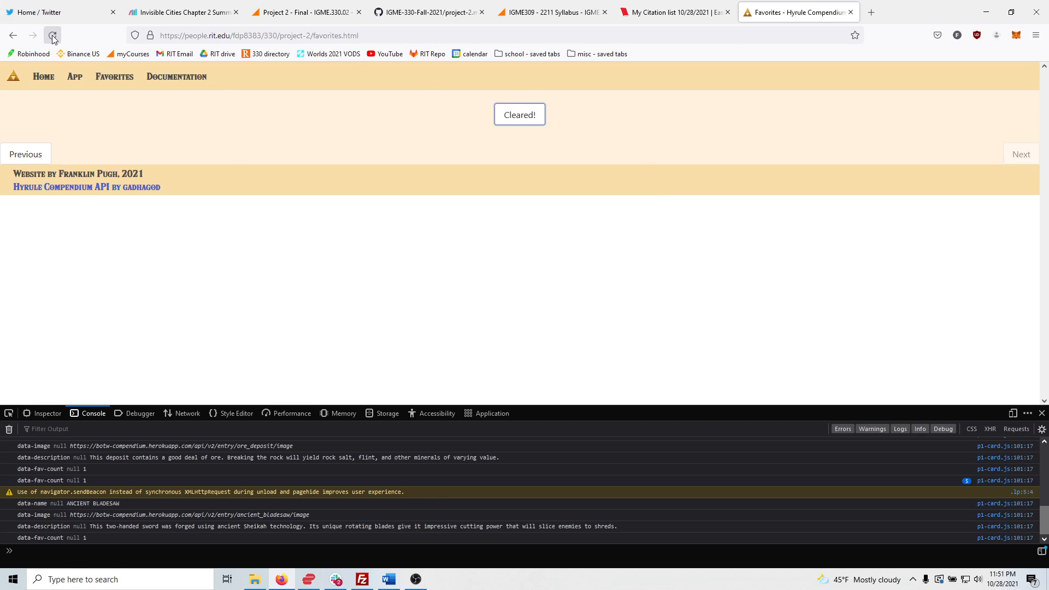
left_click(52, 34)
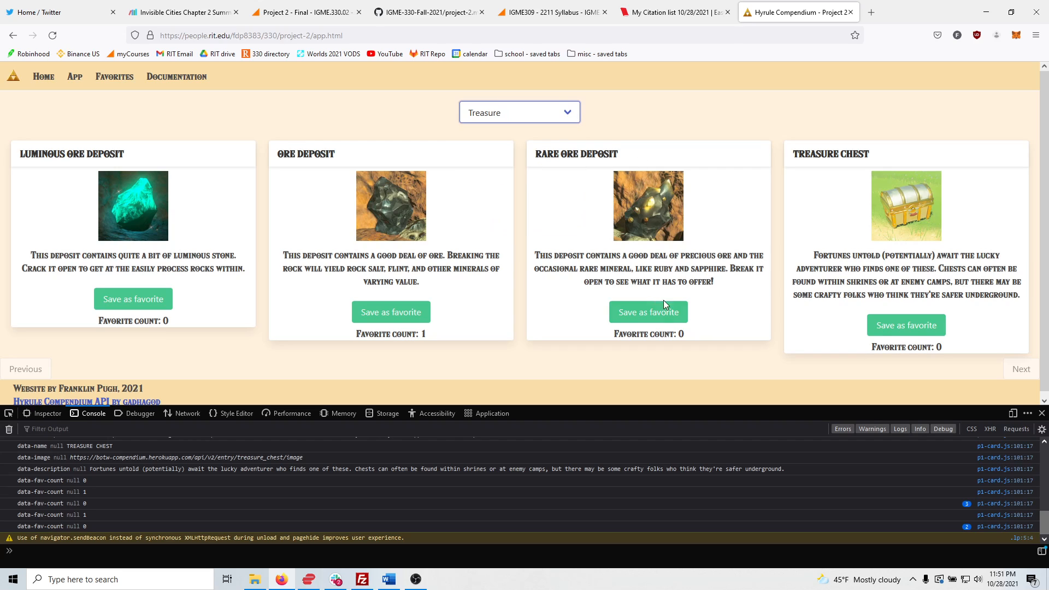
mouse_move(659, 333)
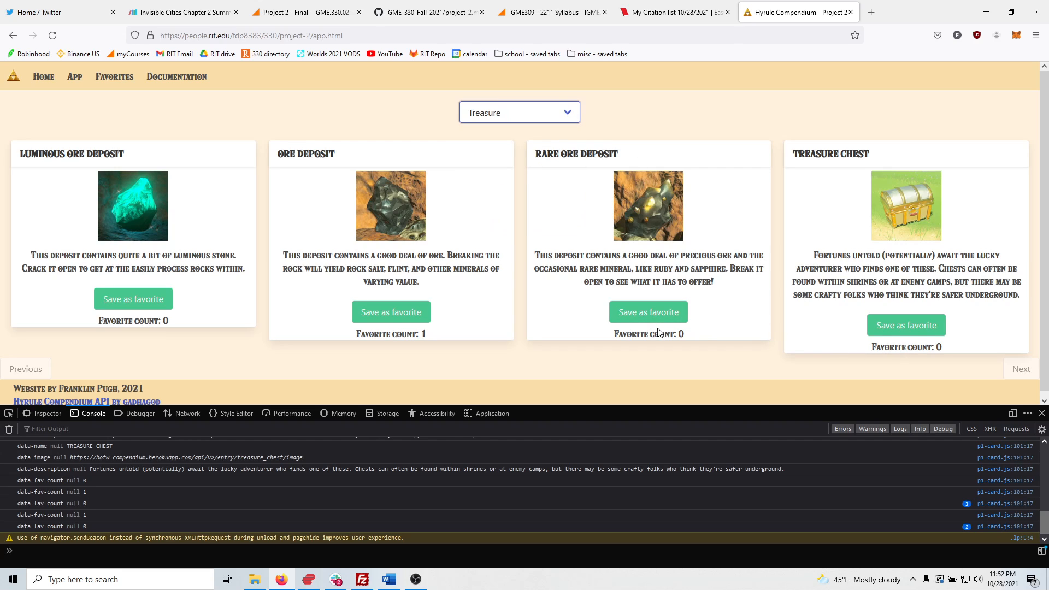
left_click(648, 311)
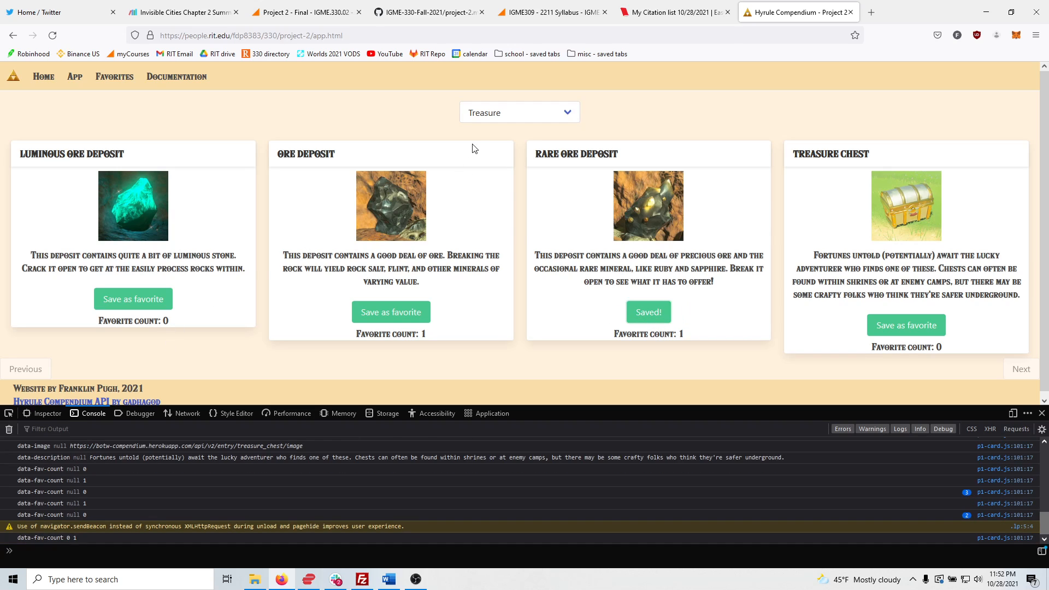
Step: Switch the category to Equipment, then to Materials, listing Apple, Armoranth and Chillshroom
left_click(519, 112)
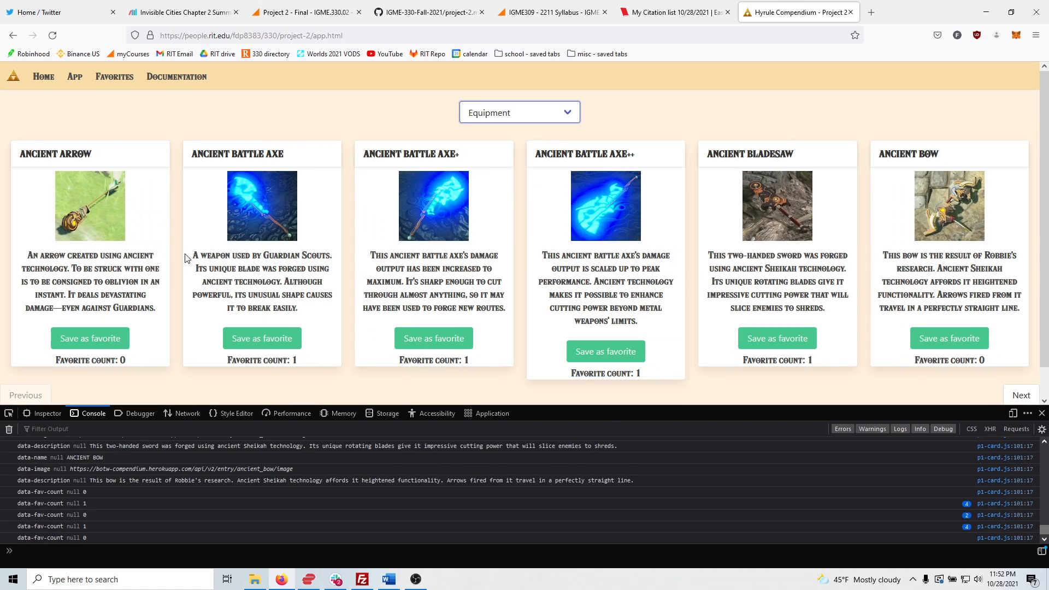
left_click(518, 111)
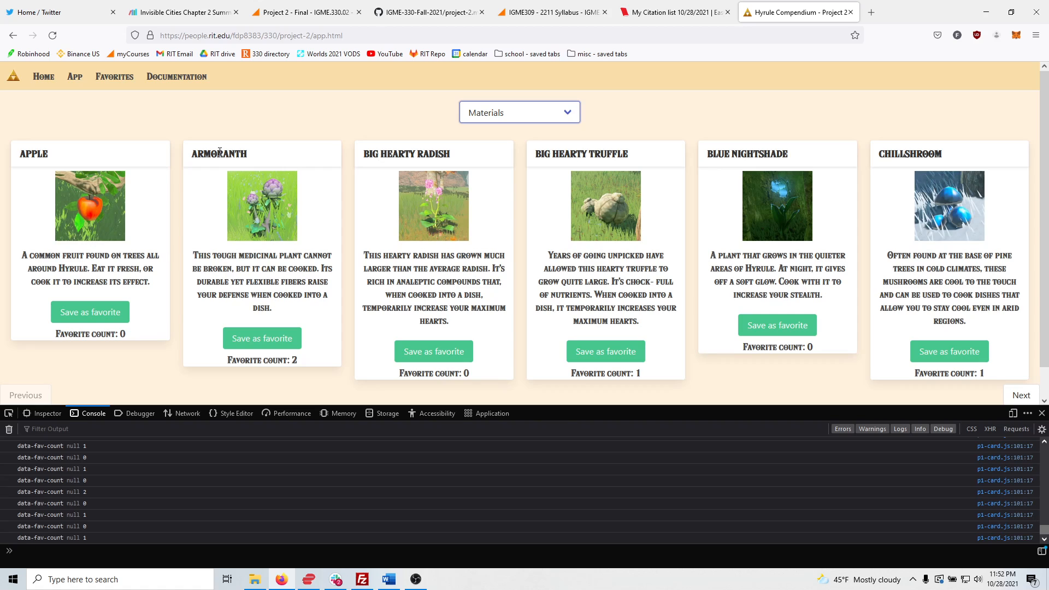
mouse_move(287, 361)
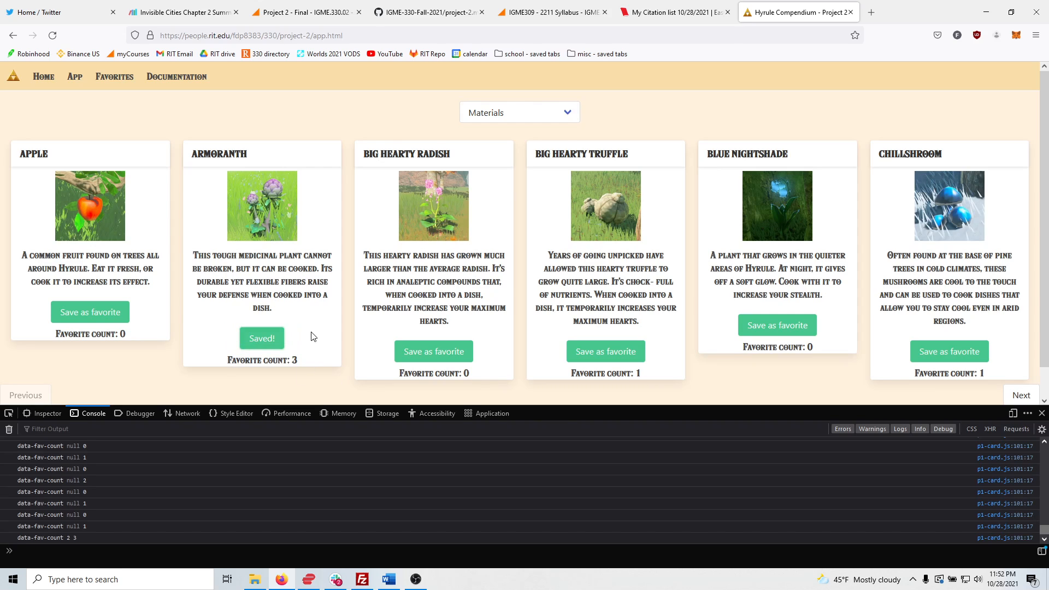
mouse_move(361, 355)
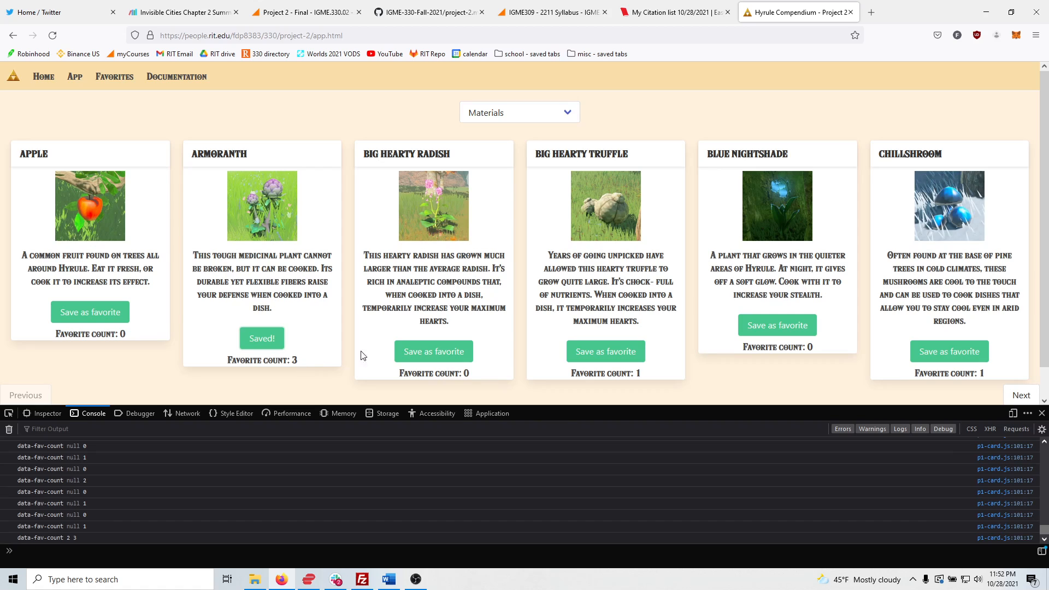
mouse_move(533, 99)
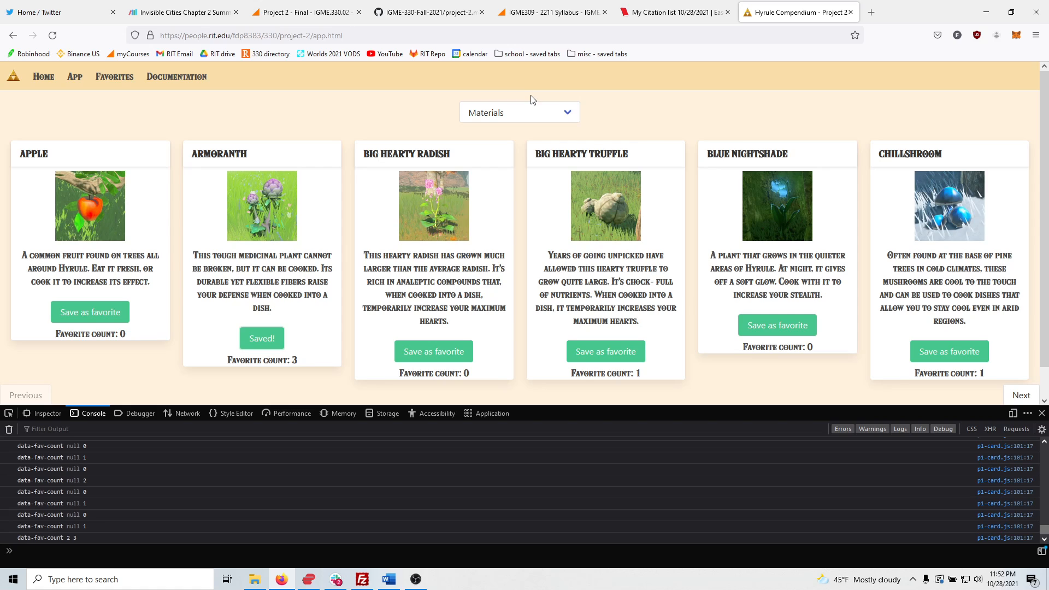
mouse_move(187, 113)
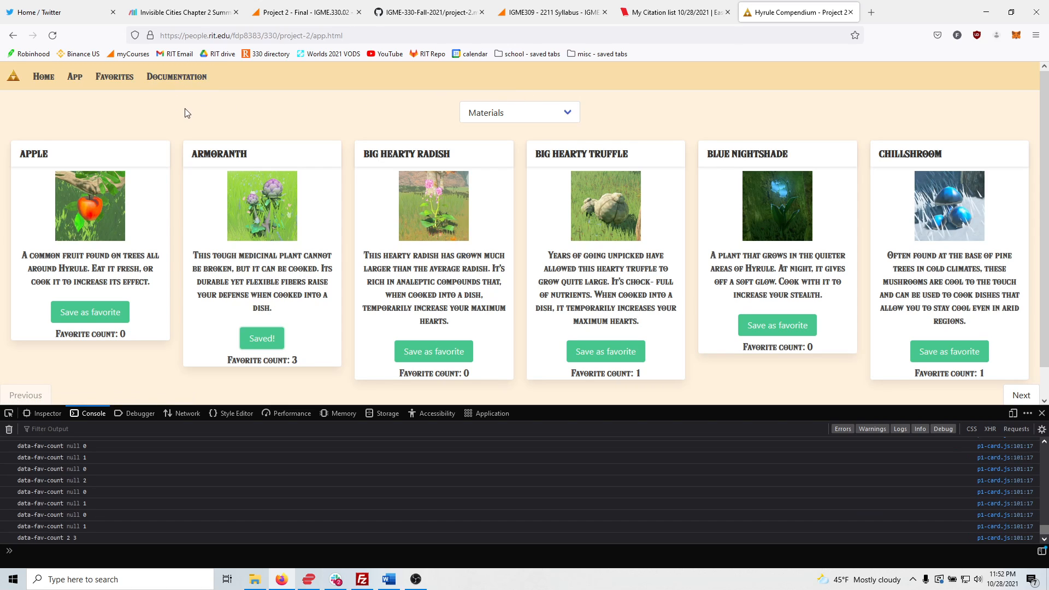
mouse_move(454, 425)
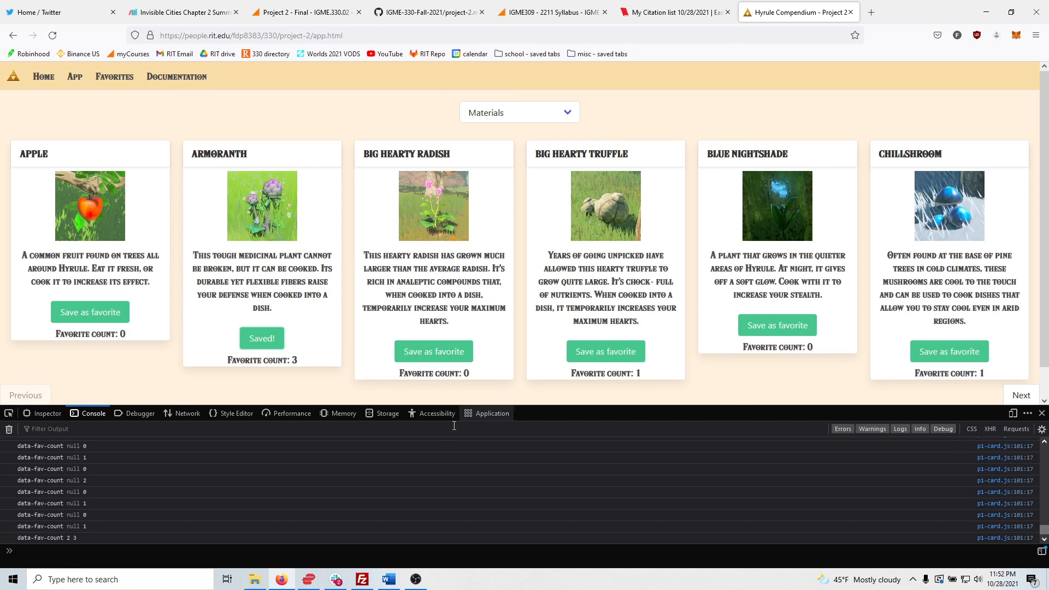